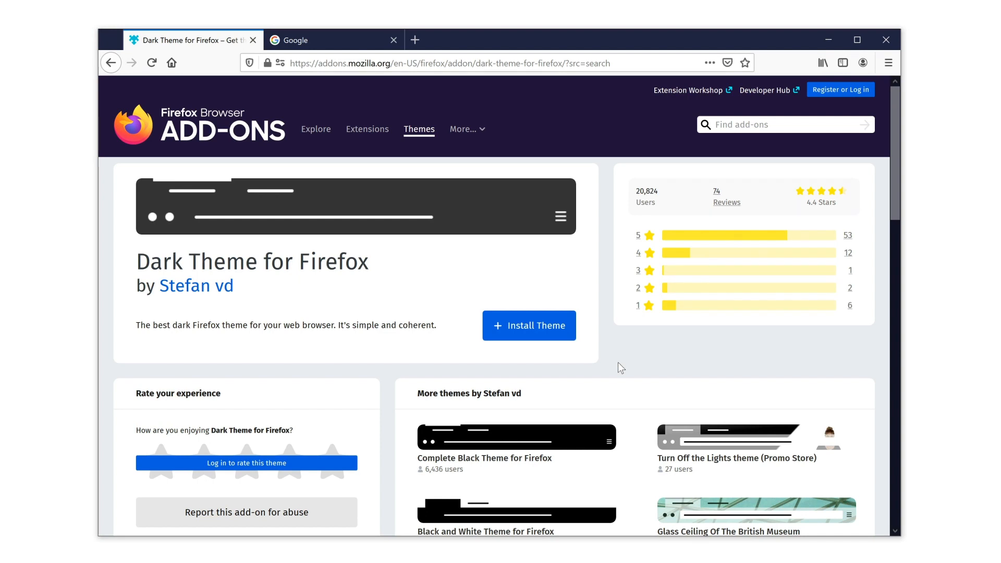
# Start installing the Dark Theme for Firefox from its add-on page
pyautogui.click(529, 326)
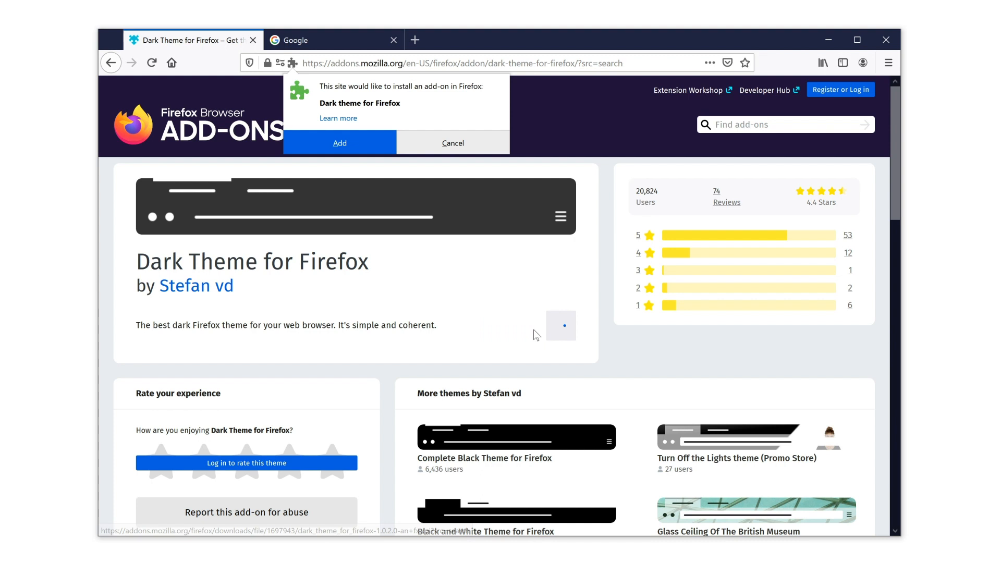
# Confirm adding Dark Theme for Firefox and dismiss the theme-added notification
pyautogui.click(339, 142)
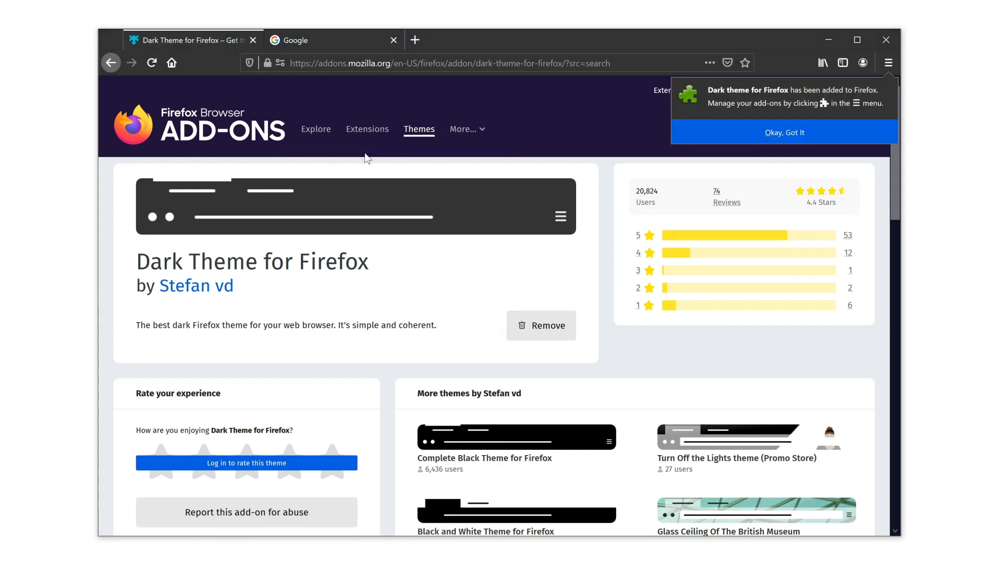
pyautogui.moveTo(381, 165)
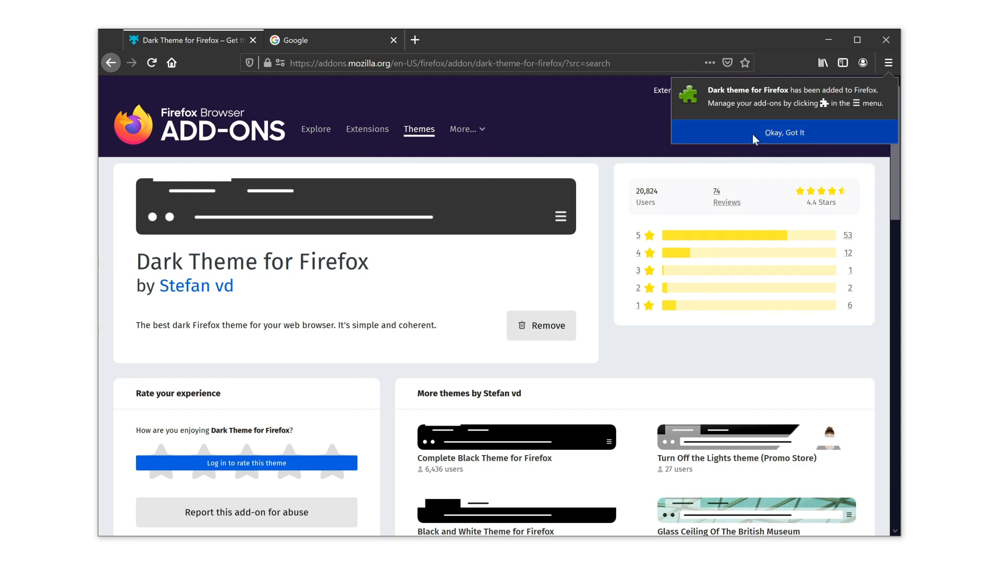
pyautogui.click(785, 132)
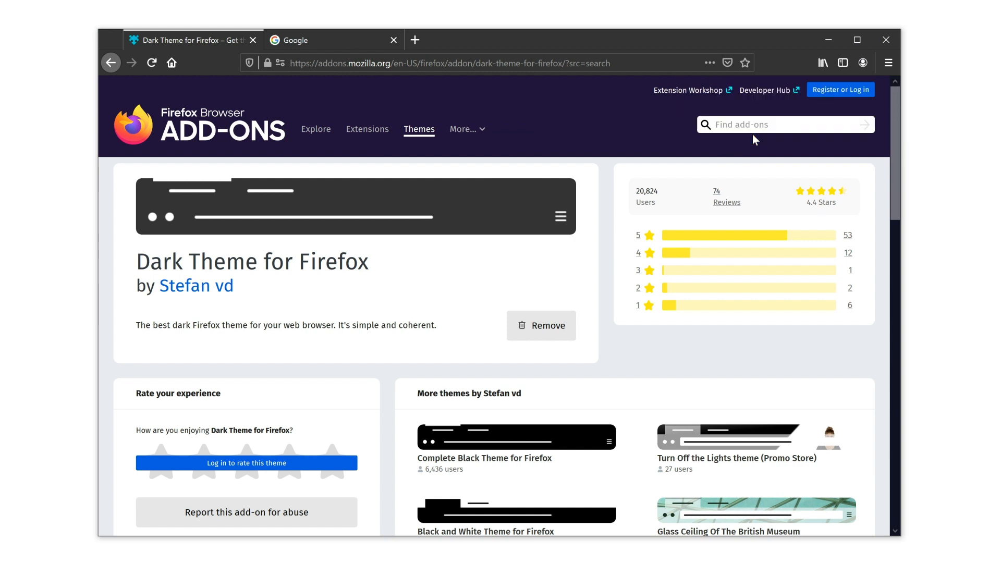
pyautogui.moveTo(346, 44)
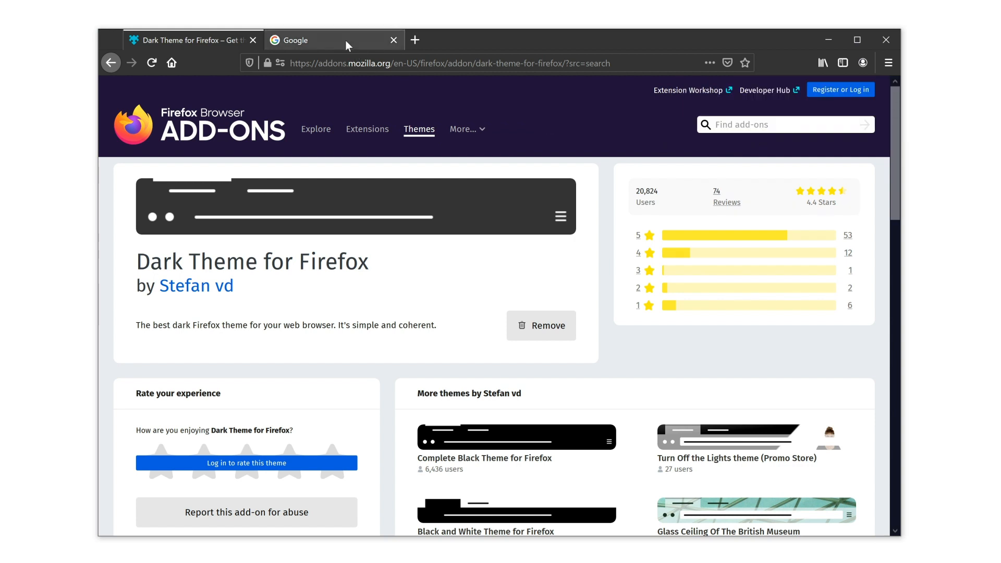
# Switch to the Google tab to view the homepage in the dark theme
pyautogui.click(327, 41)
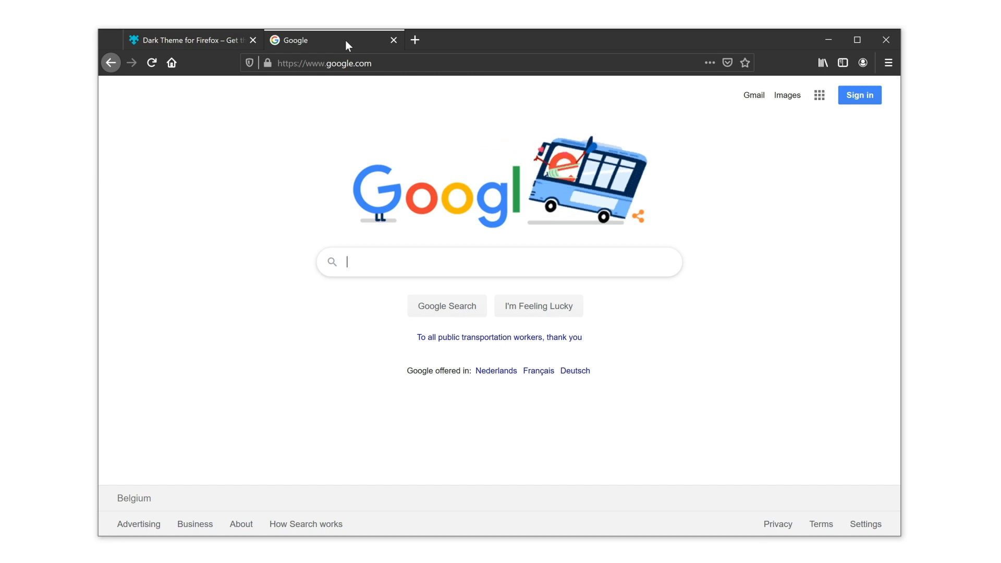